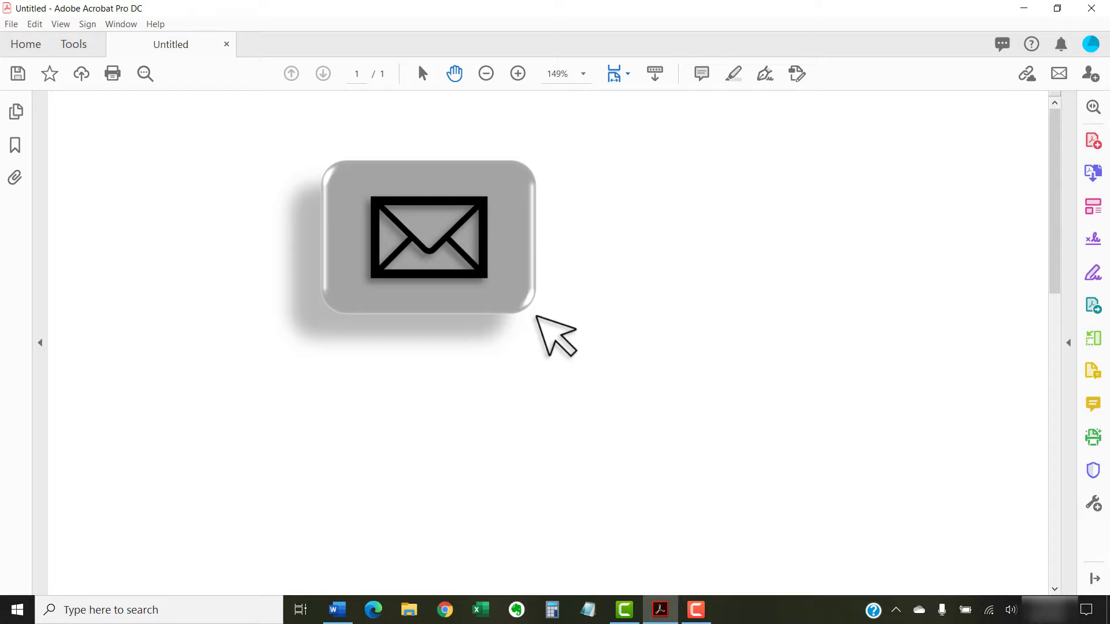
pyautogui.moveTo(509, 311)
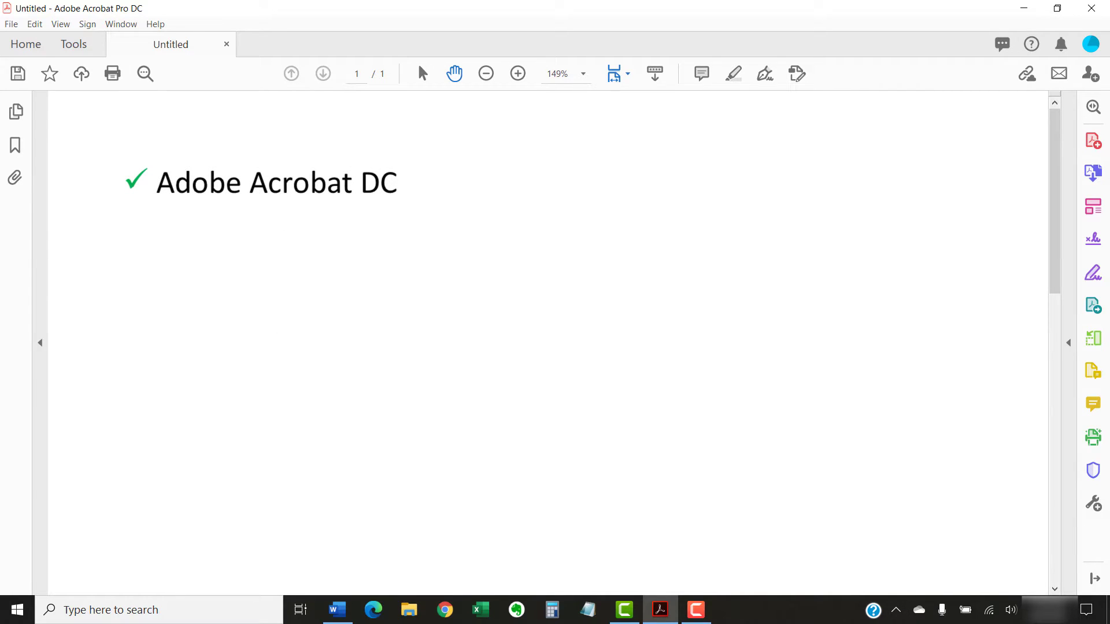
# - Locate Adobe Acrobat on the PC and open the Example Form registration form
pyautogui.write('Adobe Acrobat 2020')
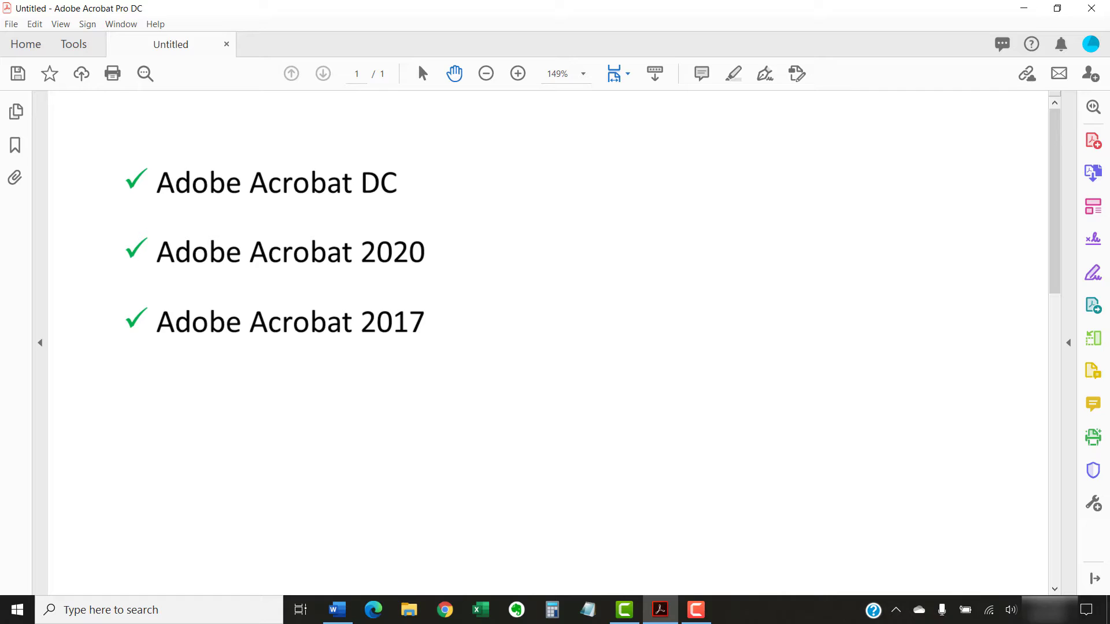
pyautogui.write('PC')
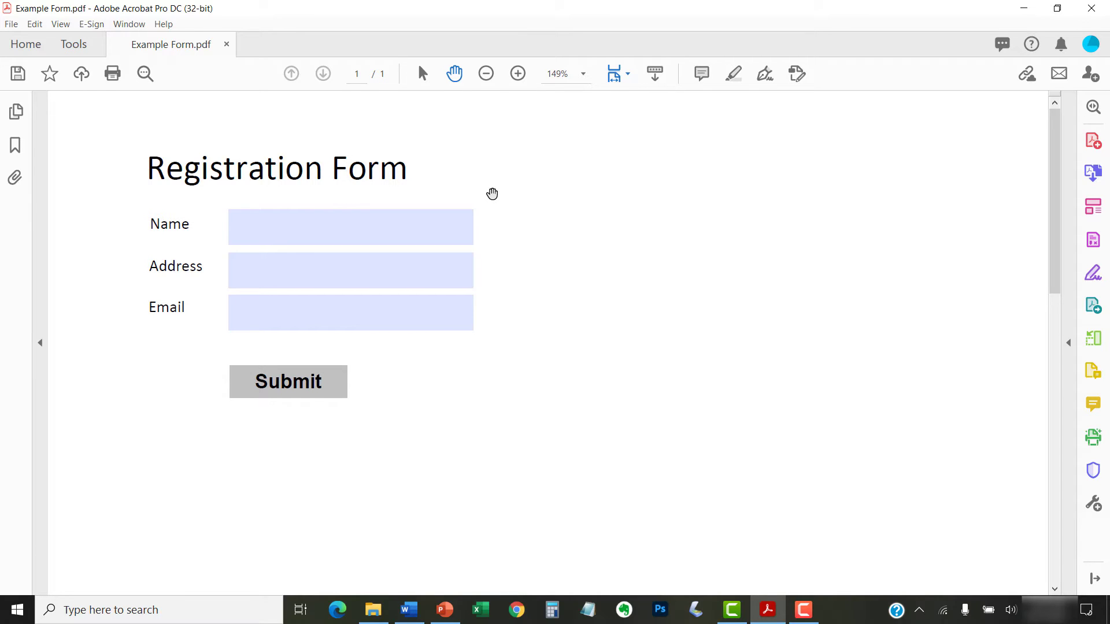
pyautogui.moveTo(209, 121)
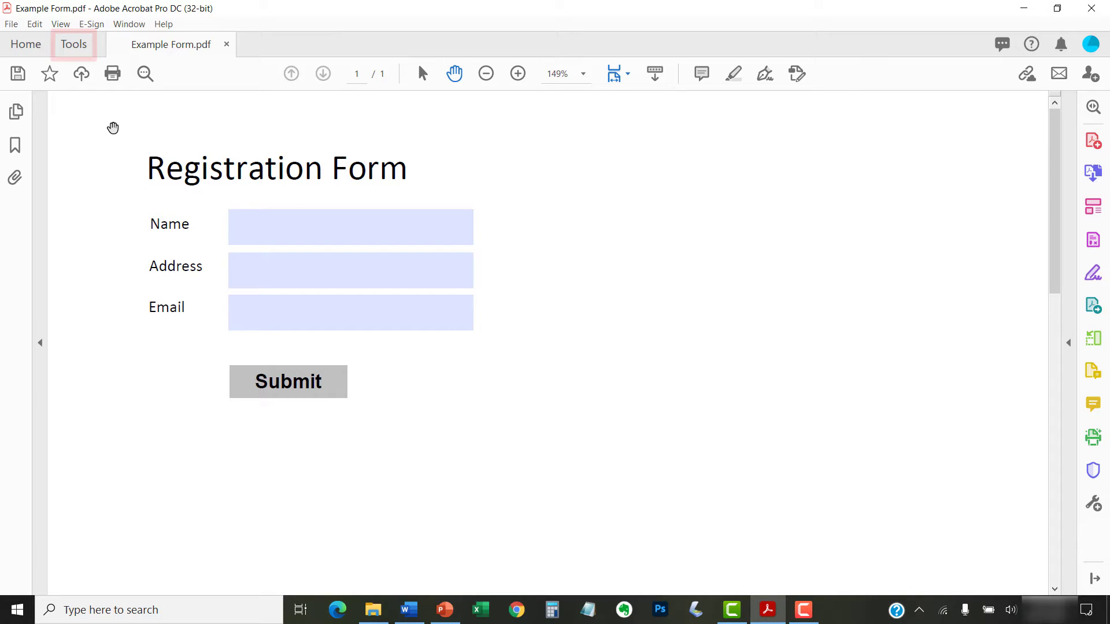
# - Show the full Tools collection so Prepare Form is available under Forms & Signatures
pyautogui.click(74, 44)
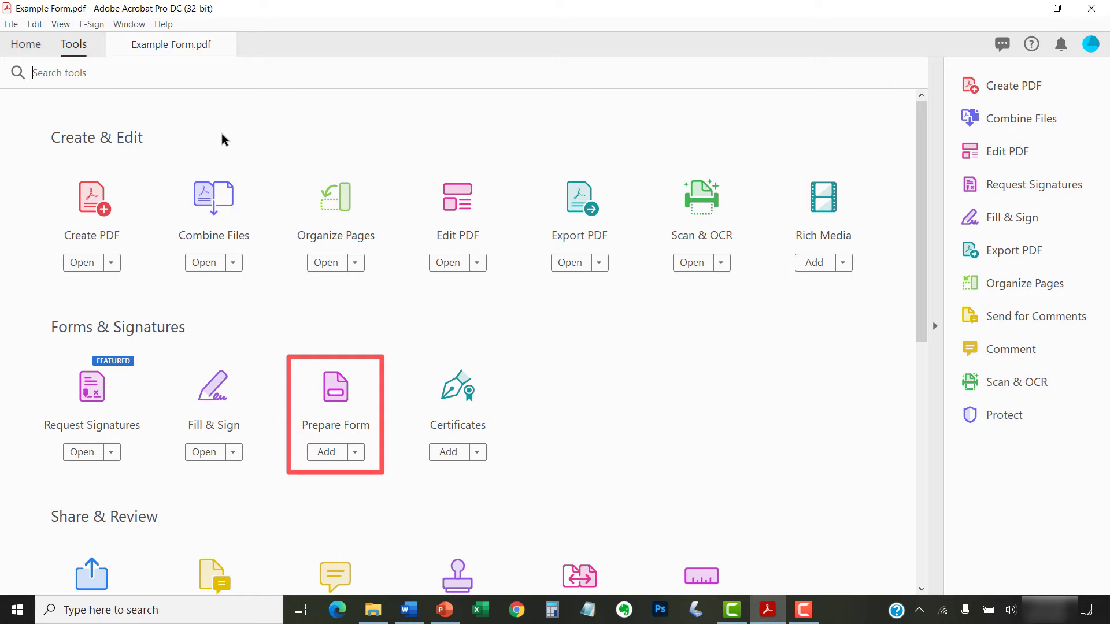
pyautogui.moveTo(282, 335)
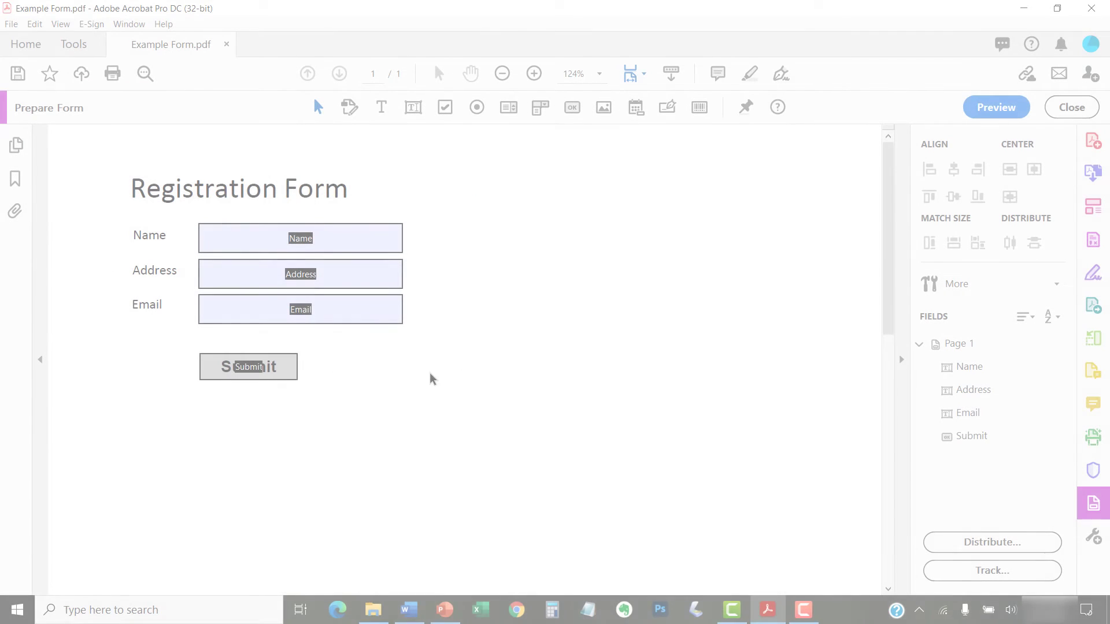
# - Enter Prepare Form and set the Email field's tooltip to "Enter email linked to your account."
pyautogui.click(317, 107)
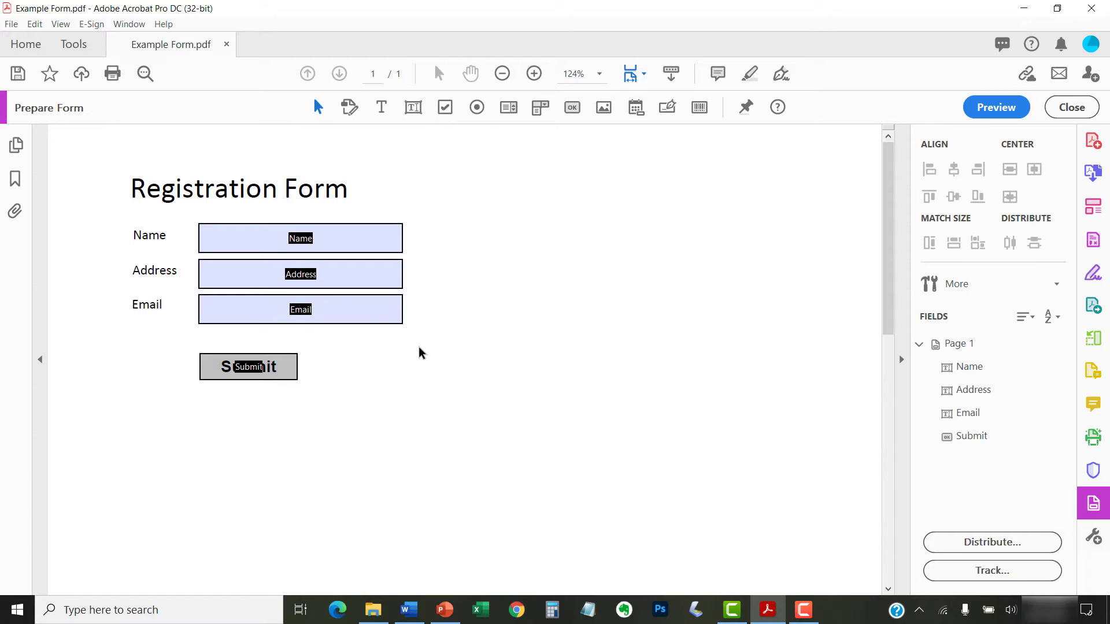
pyautogui.moveTo(401, 347)
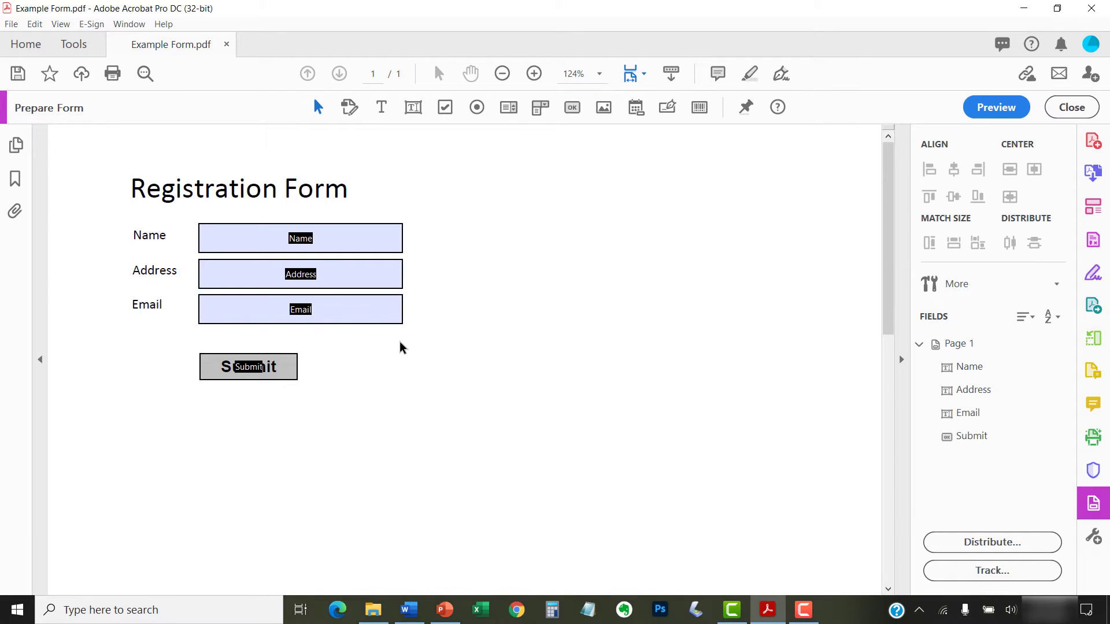
pyautogui.doubleClick(300, 310)
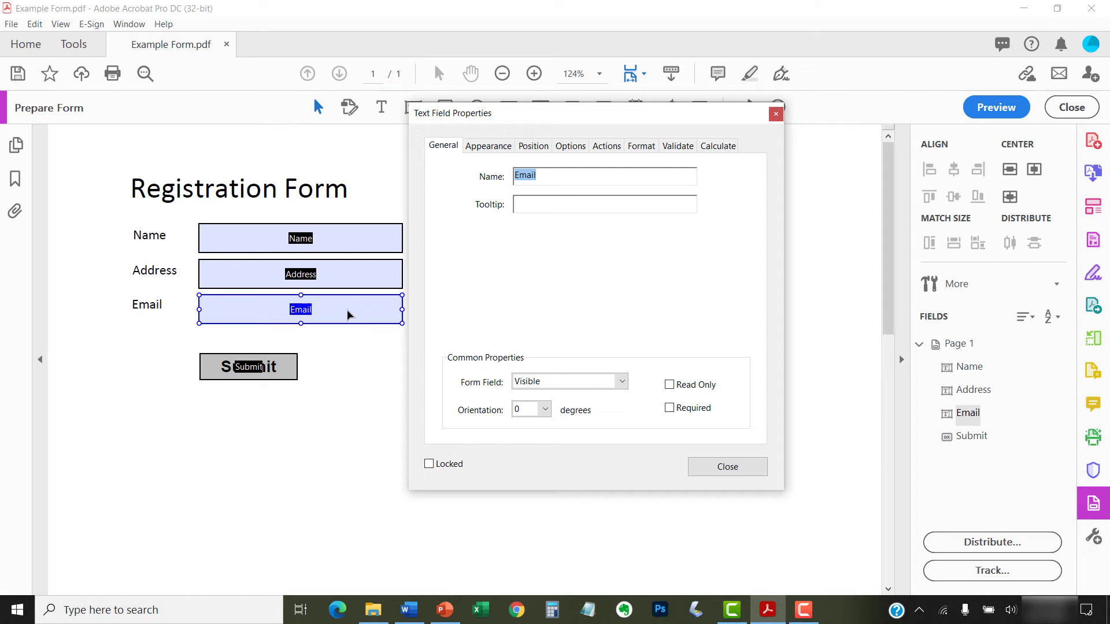
pyautogui.moveTo(364, 366)
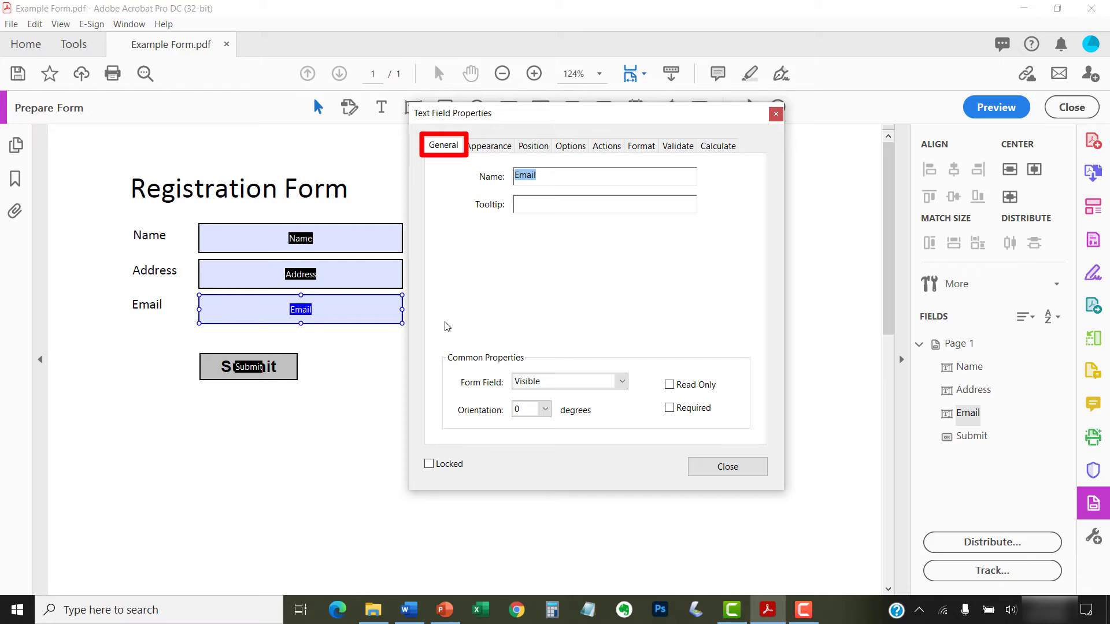
pyautogui.moveTo(455, 324)
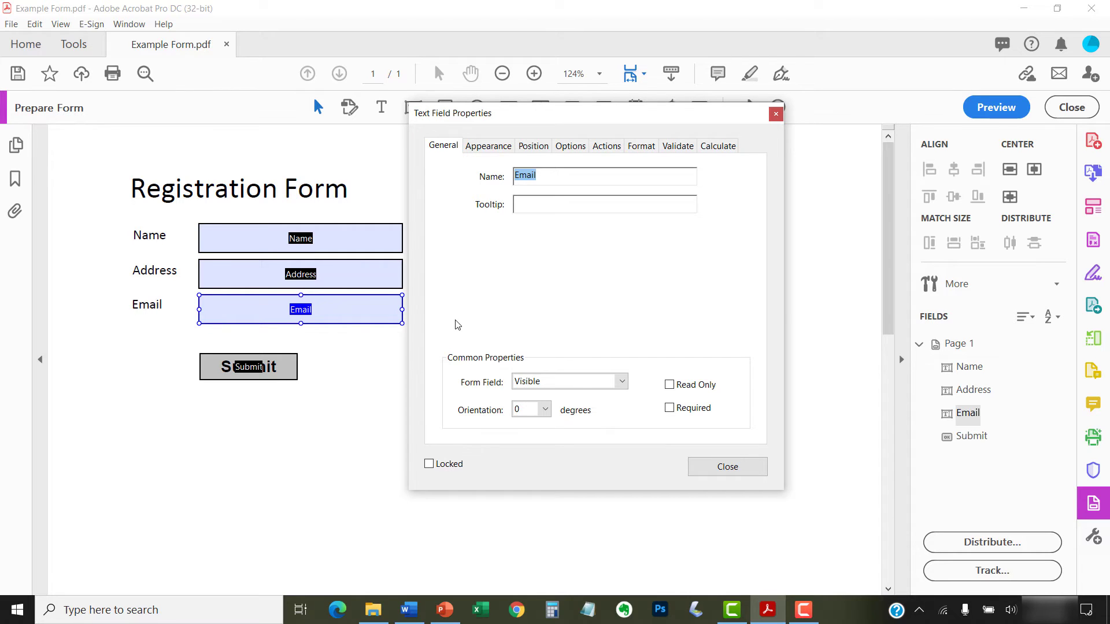
pyautogui.click(603, 205)
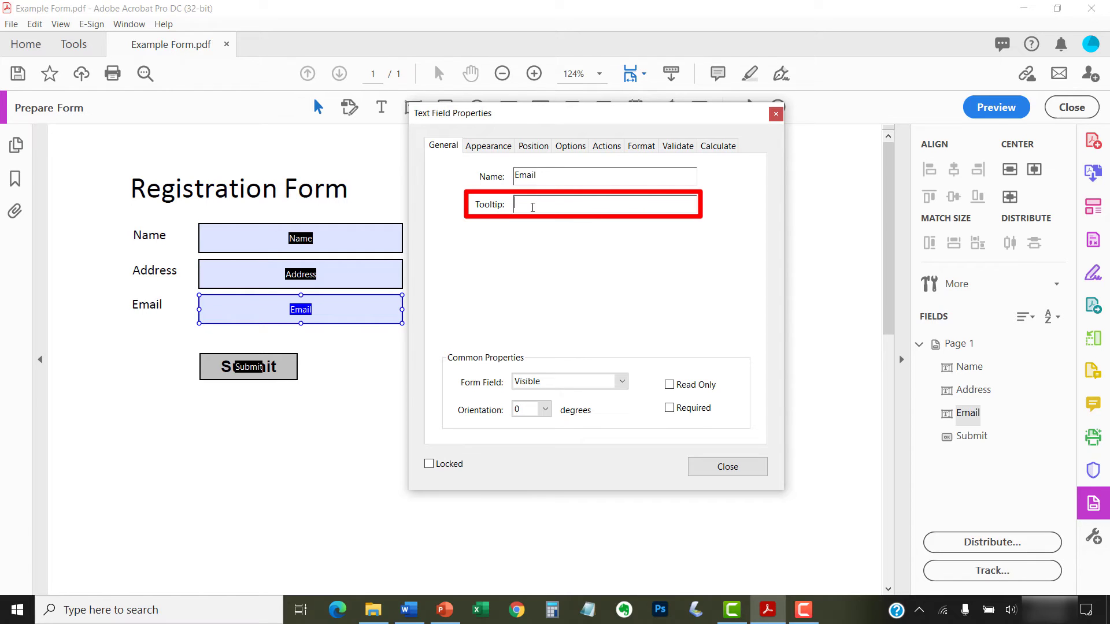
pyautogui.write('Enter email linked to your account.')
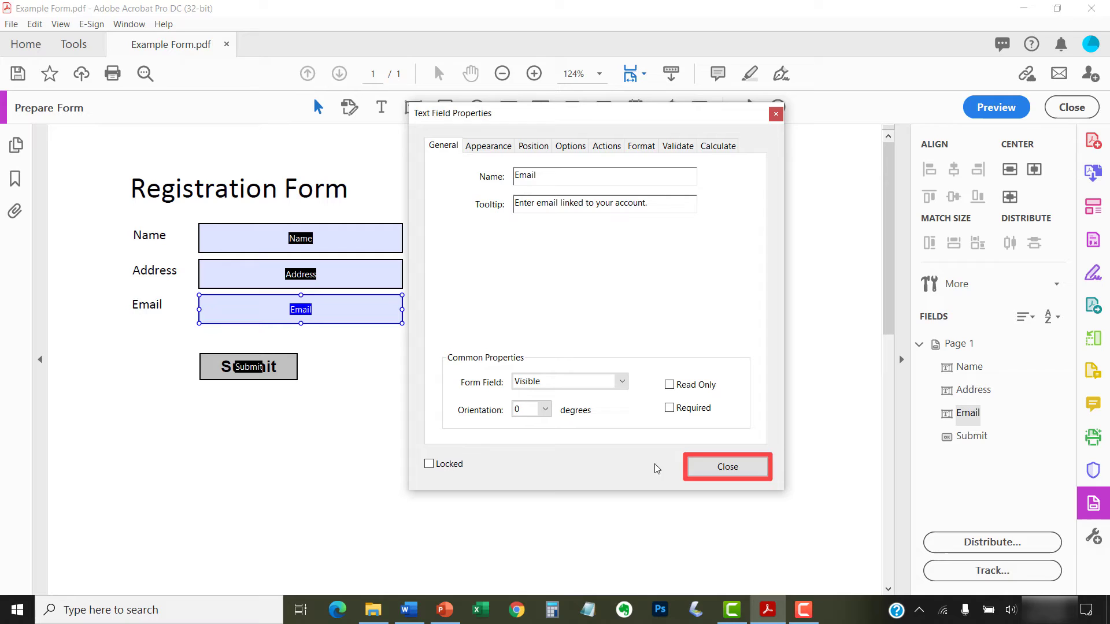
pyautogui.click(726, 465)
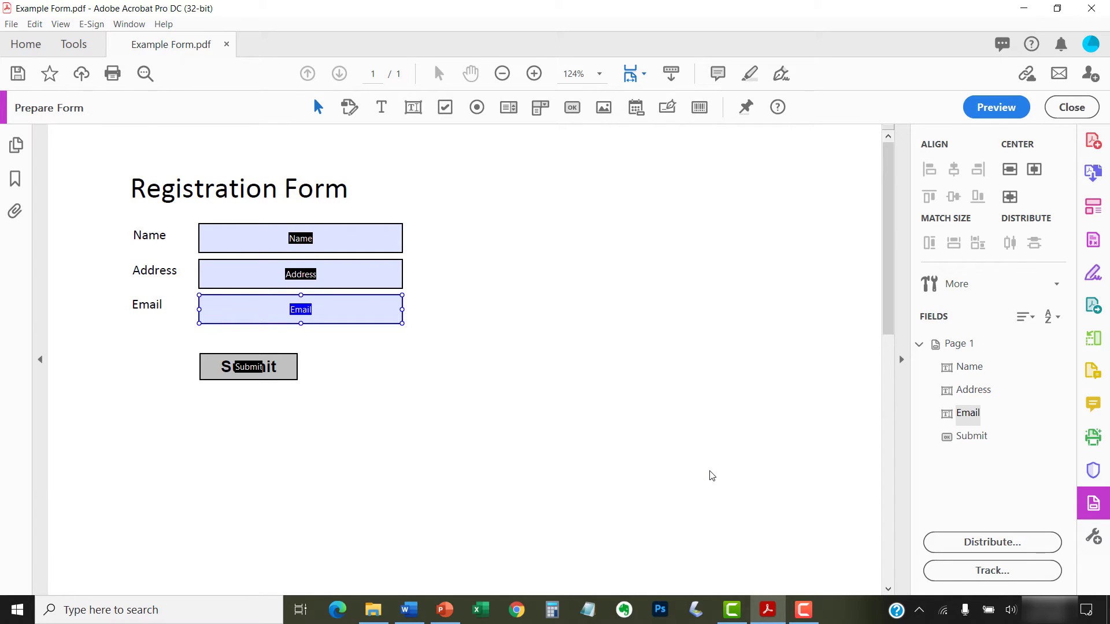
pyautogui.moveTo(707, 461)
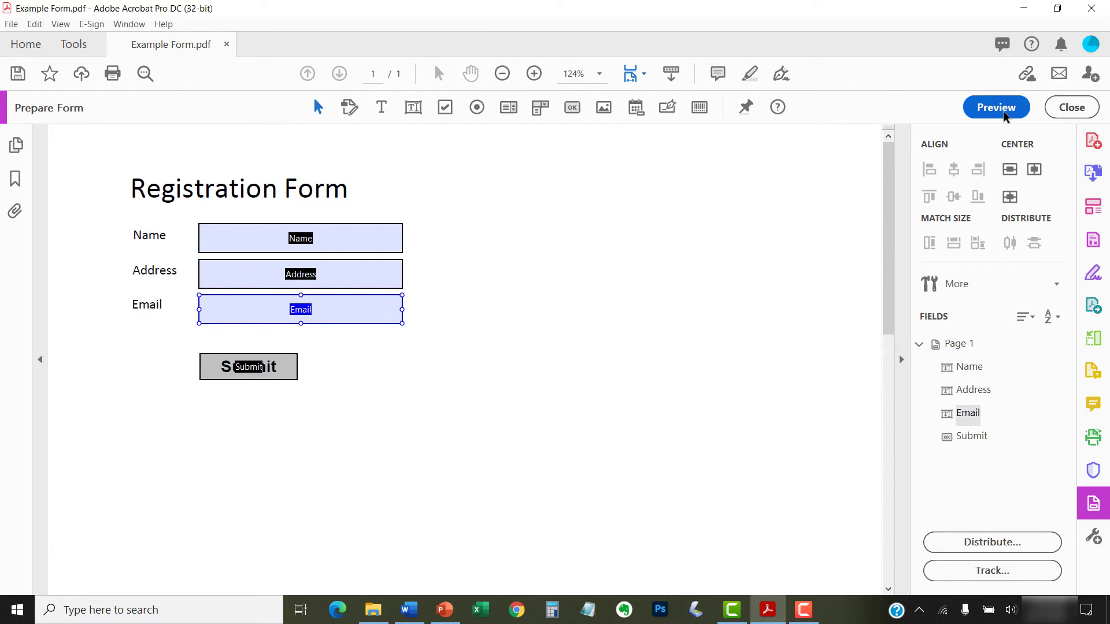
# - Preview the form and hover the Email field to confirm its tooltip shows
pyautogui.click(995, 107)
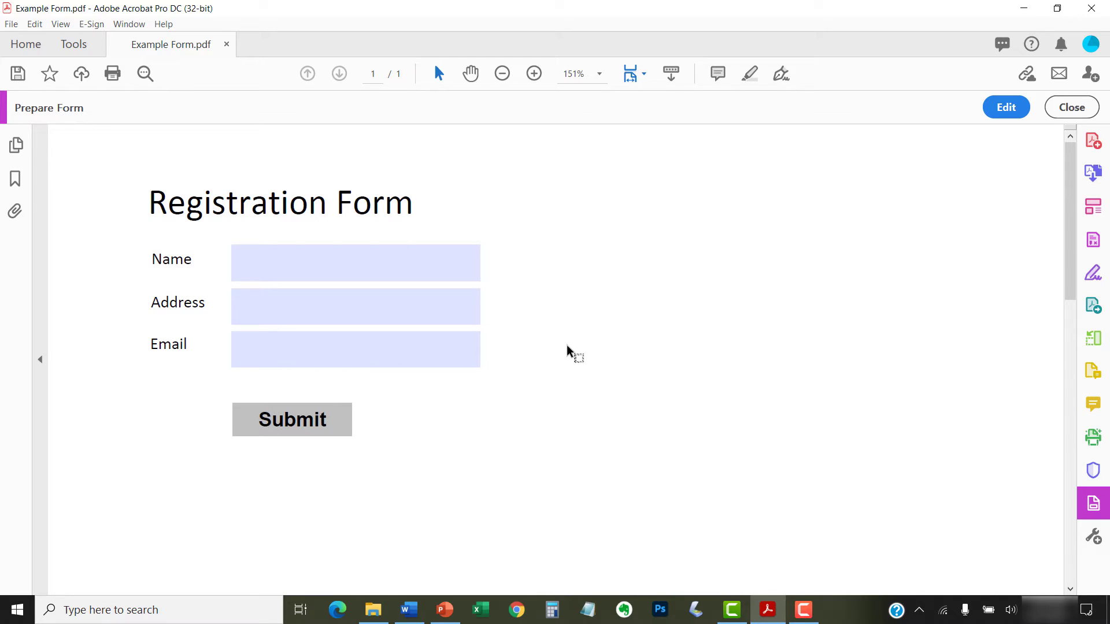
pyautogui.click(354, 349)
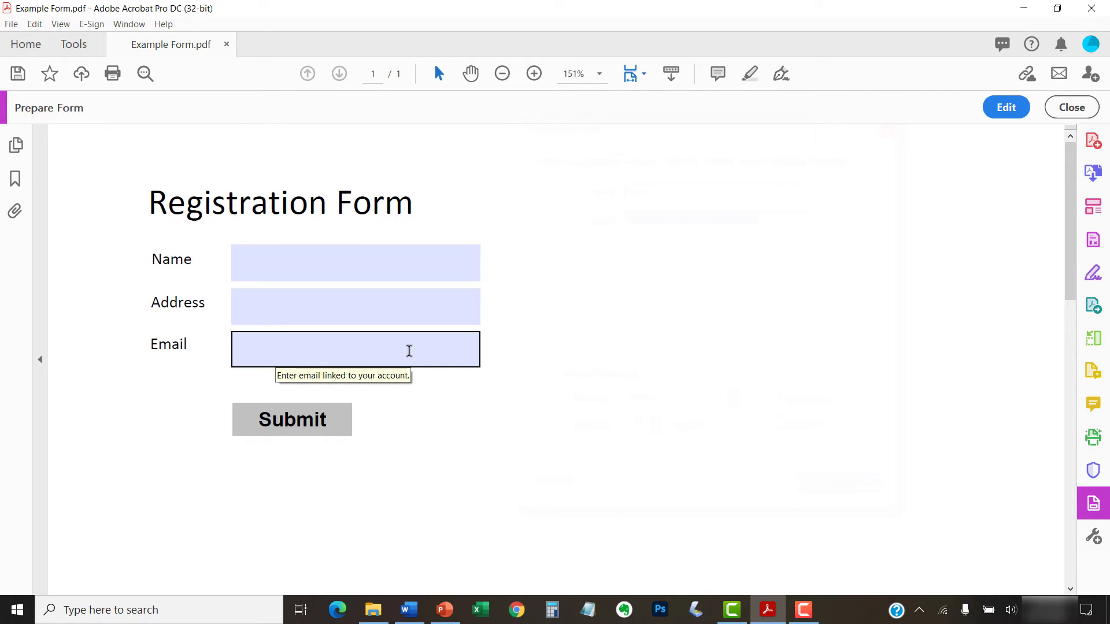
pyautogui.doubleClick(355, 349)
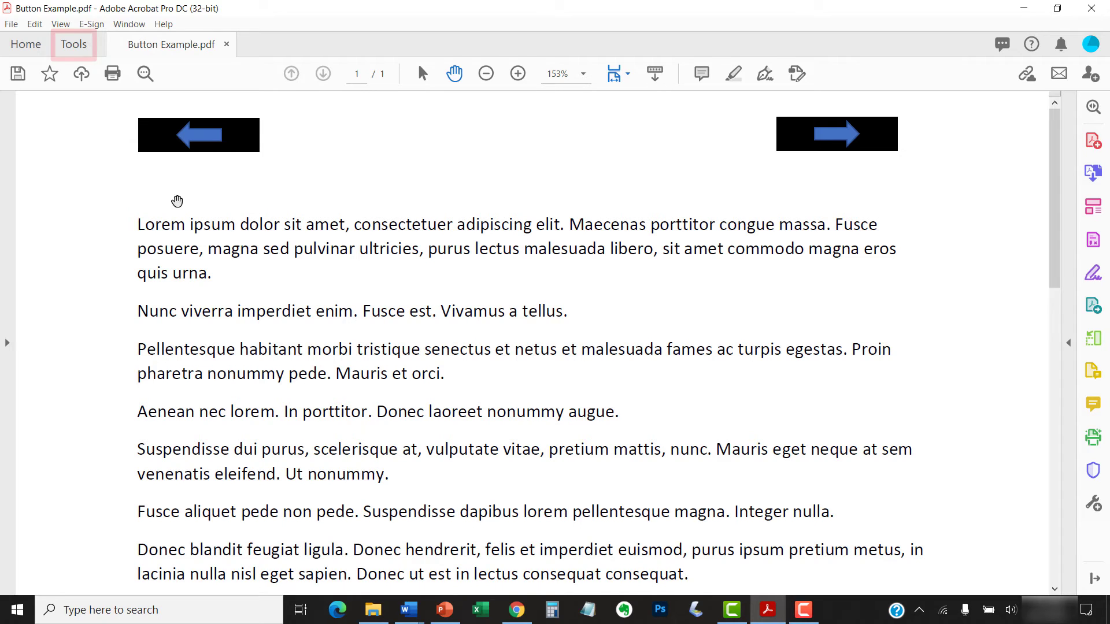
# - Start the Rich Media tools on Button Example.pdf with Select Object active
pyautogui.click(74, 44)
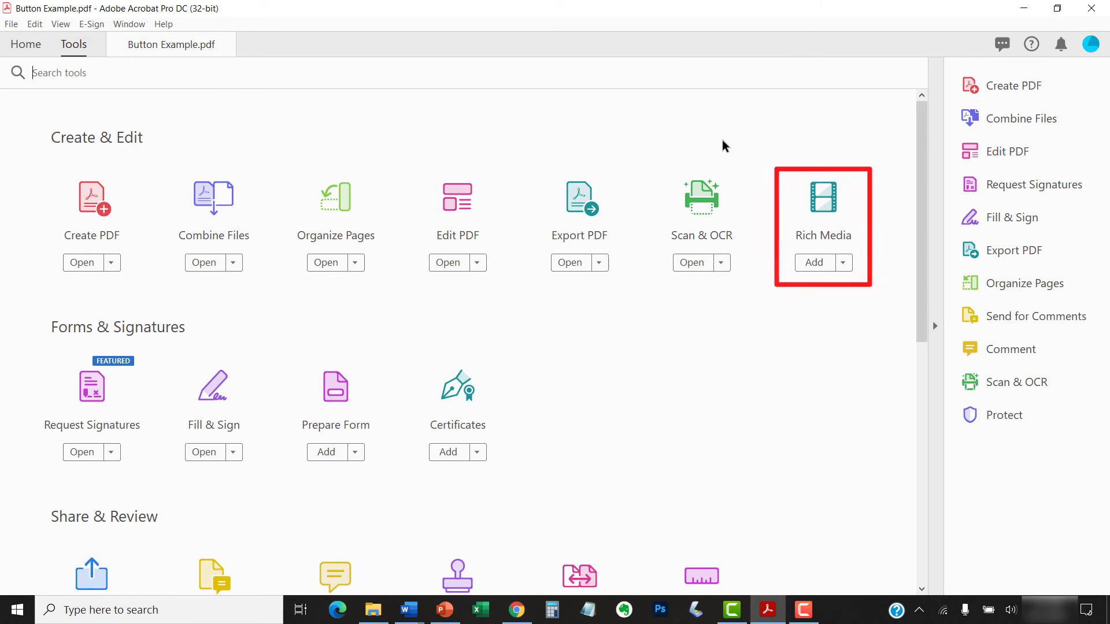
pyautogui.moveTo(835, 200)
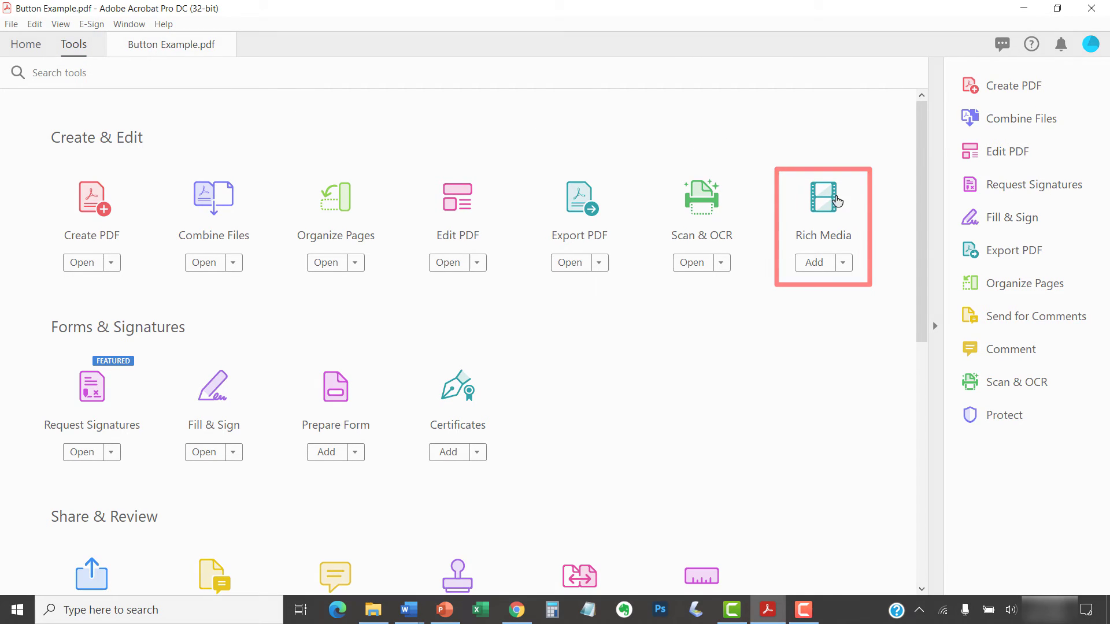
pyautogui.click(813, 262)
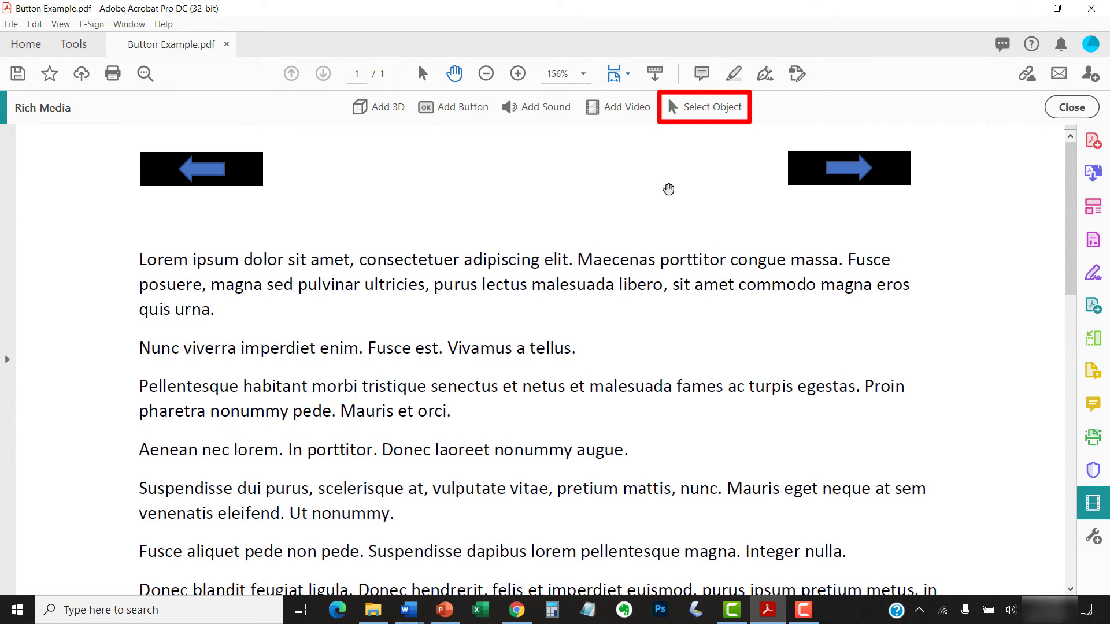
pyautogui.click(704, 106)
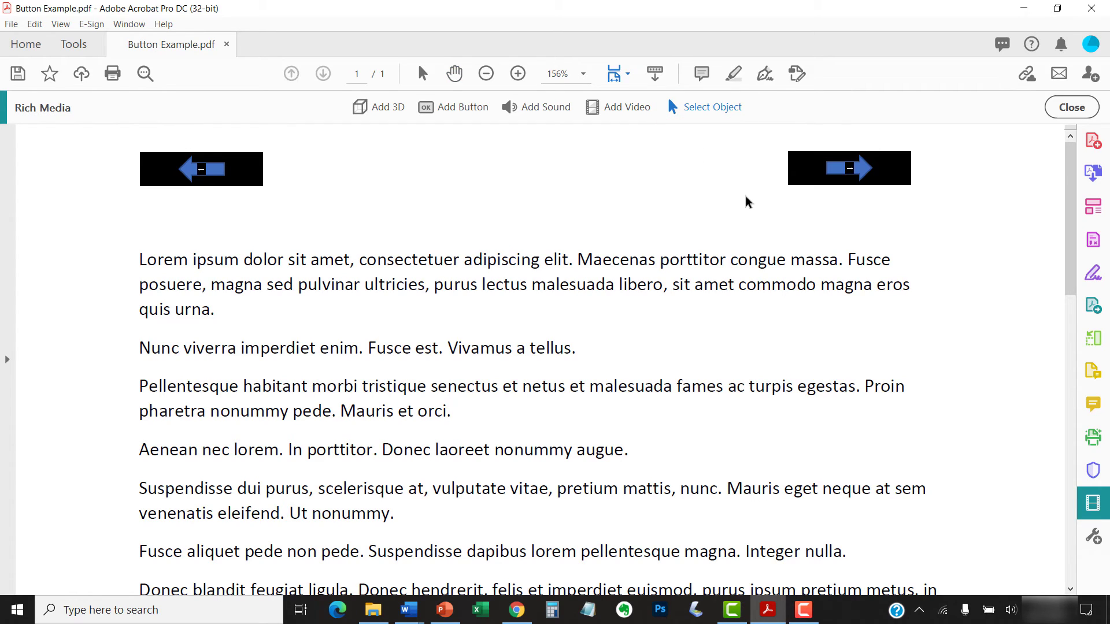
# - Set the right arrow button's tooltip to "Next Page" and close the Rich Media tools
pyautogui.doubleClick(848, 169)
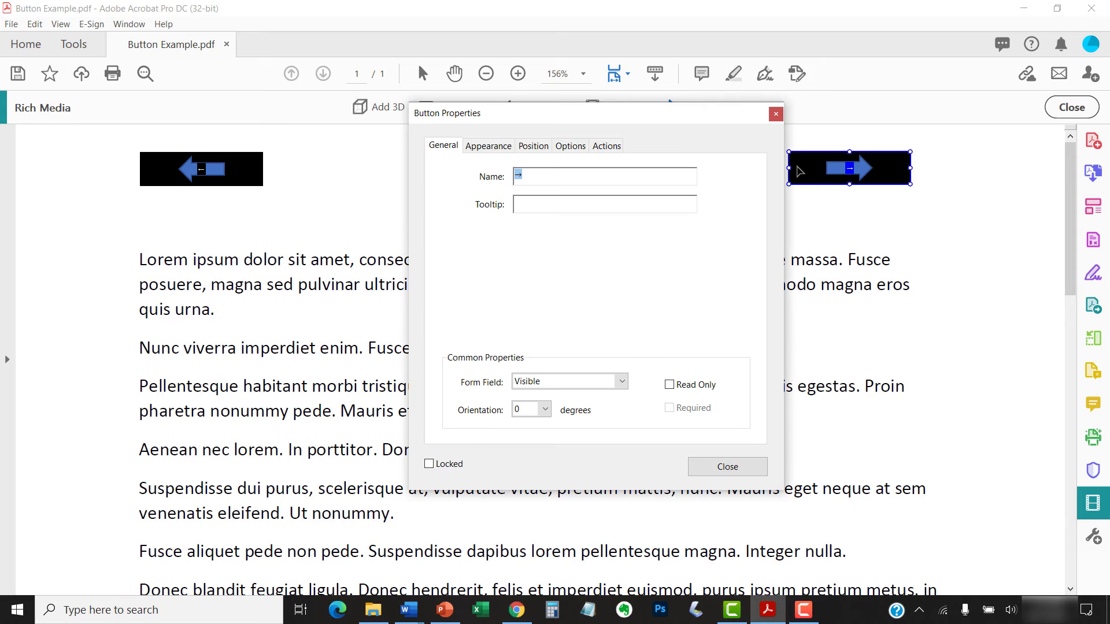
pyautogui.moveTo(566, 263)
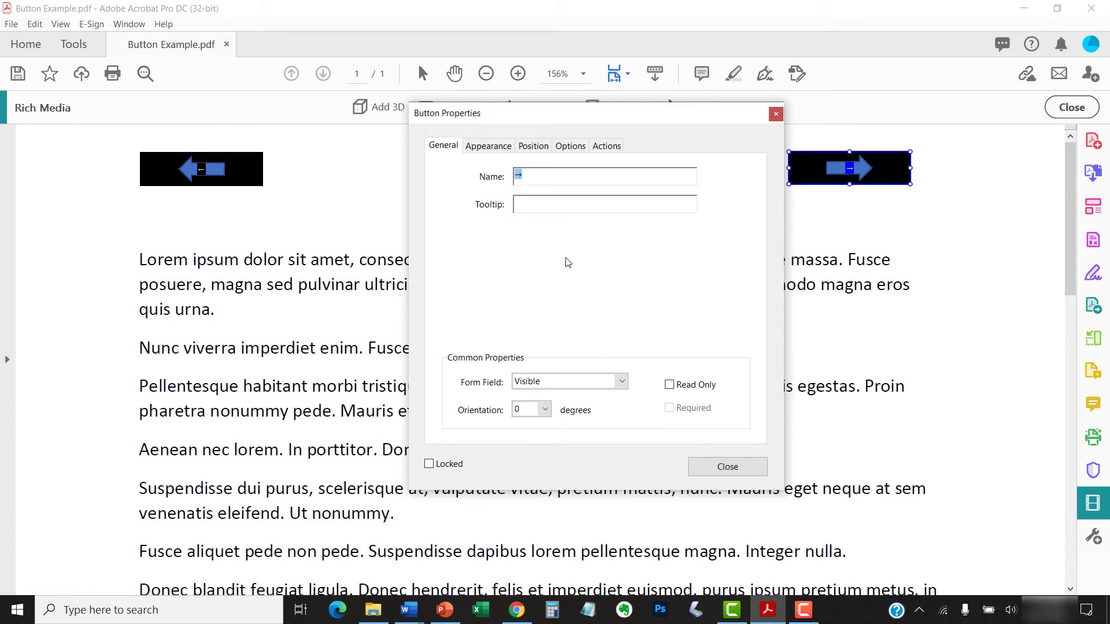
pyautogui.click(604, 204)
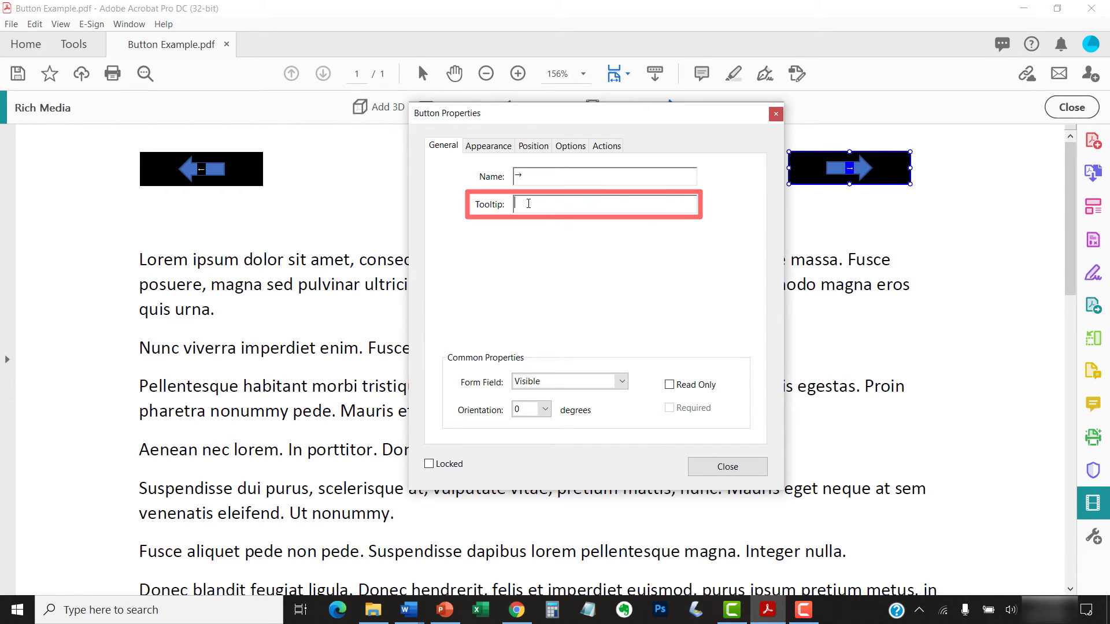
pyautogui.write('Next Page')
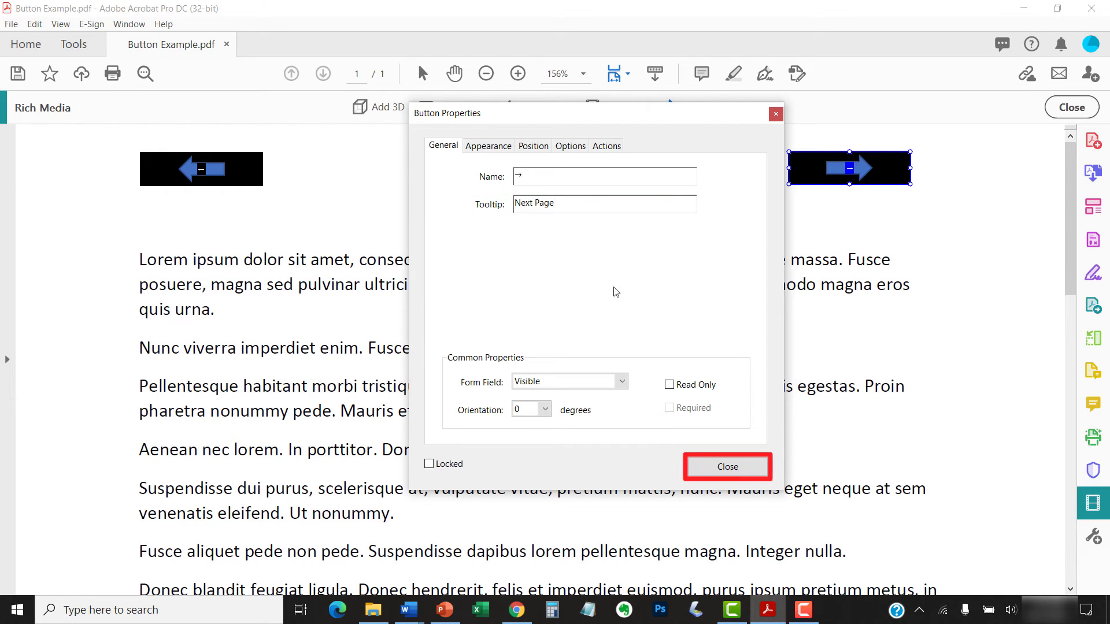
pyautogui.moveTo(726, 466)
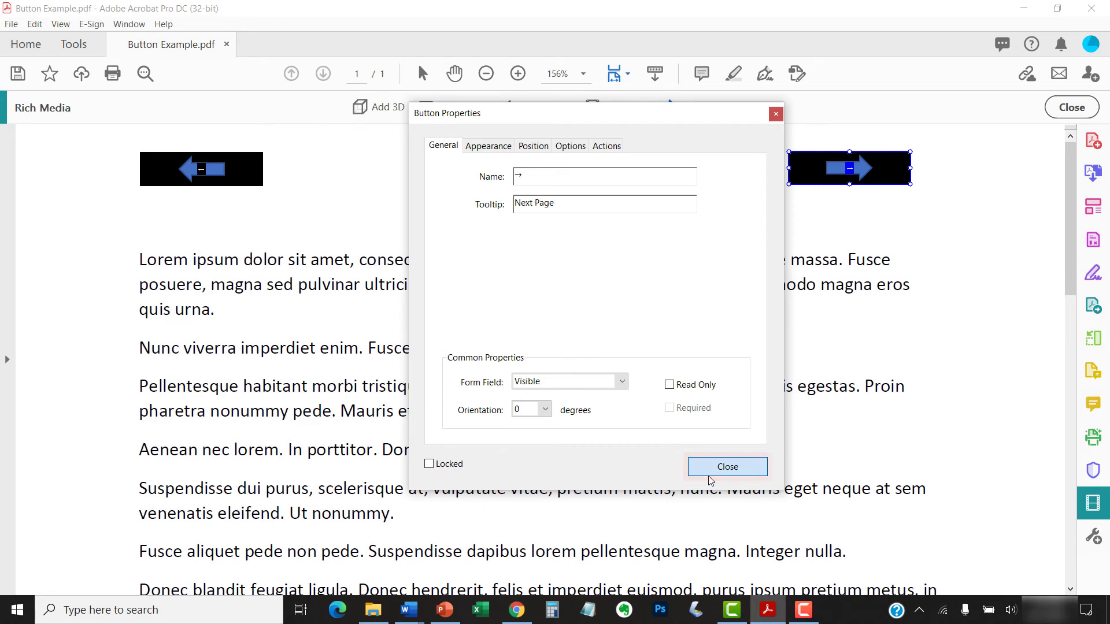
pyautogui.click(726, 466)
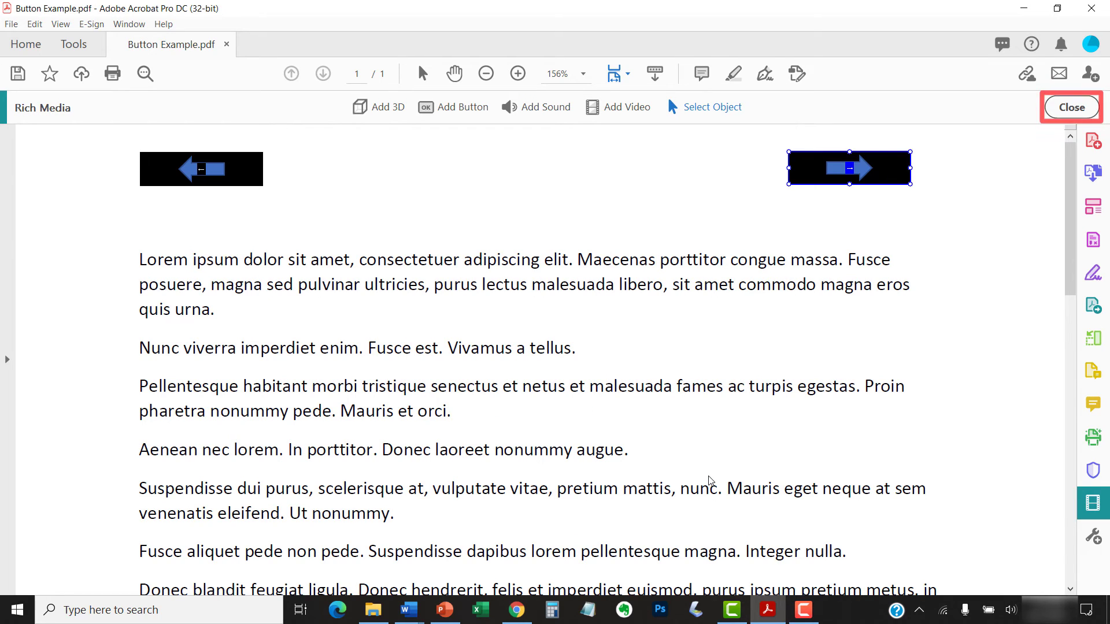
pyautogui.moveTo(1044, 120)
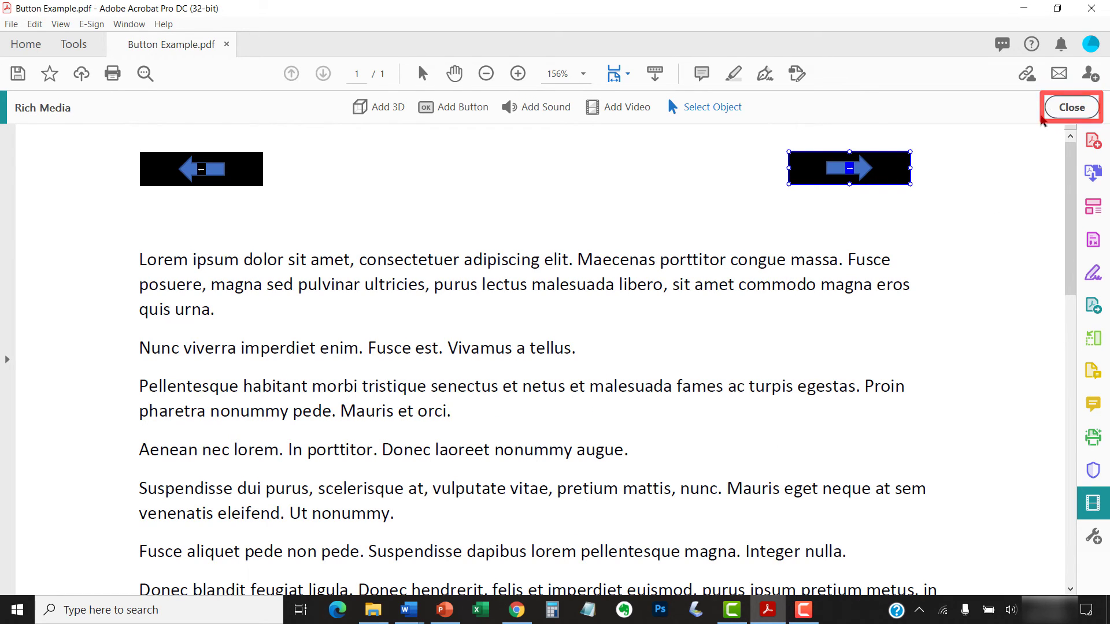
pyautogui.click(1070, 107)
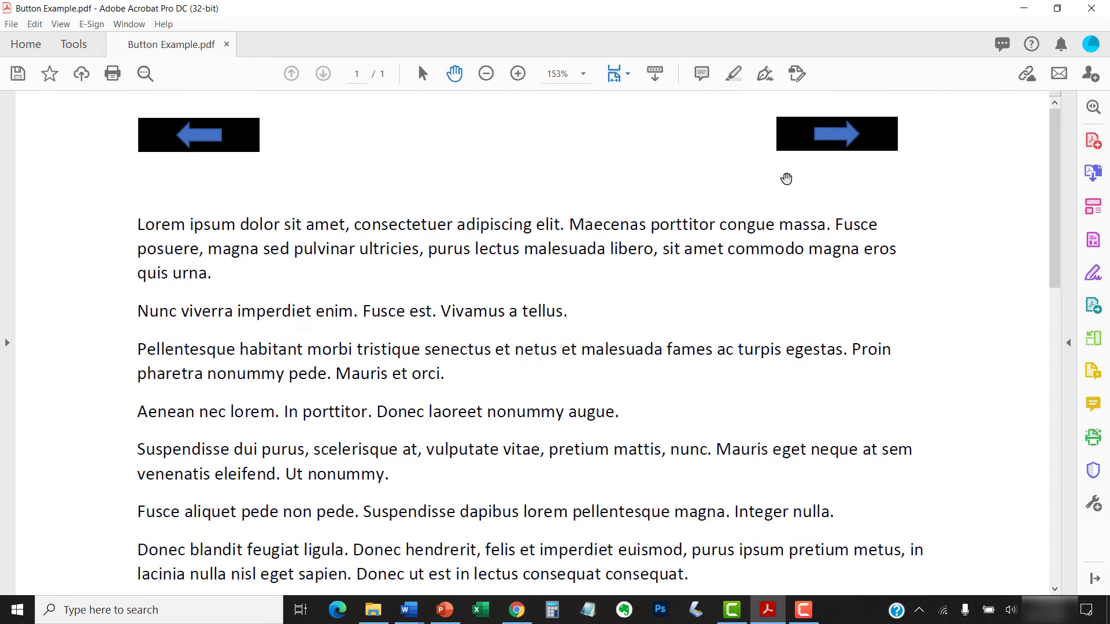
pyautogui.moveTo(793, 141)
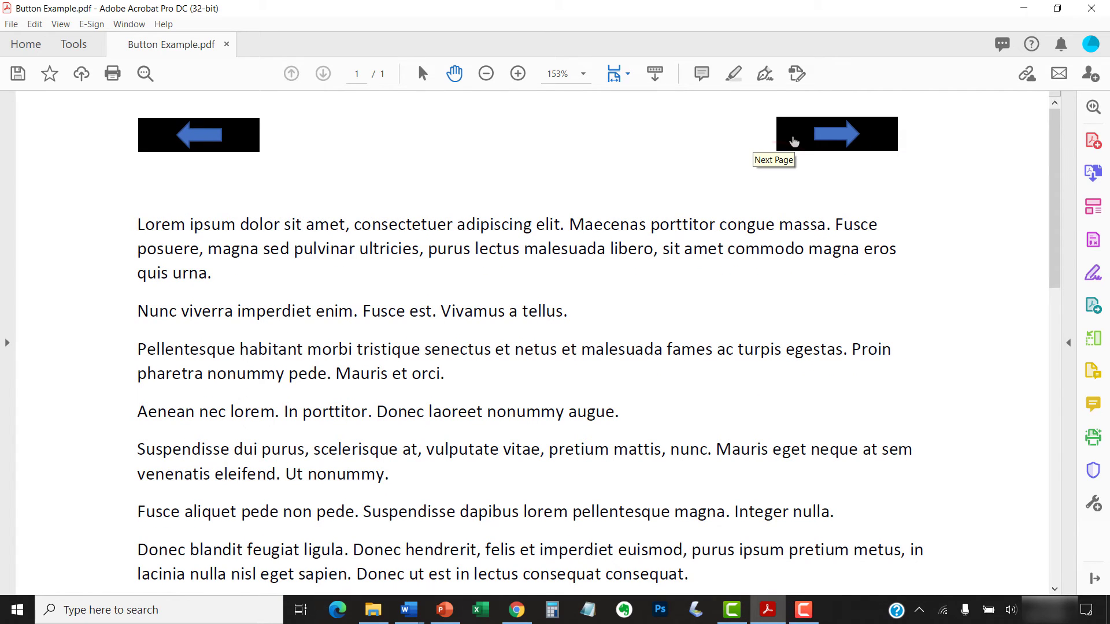